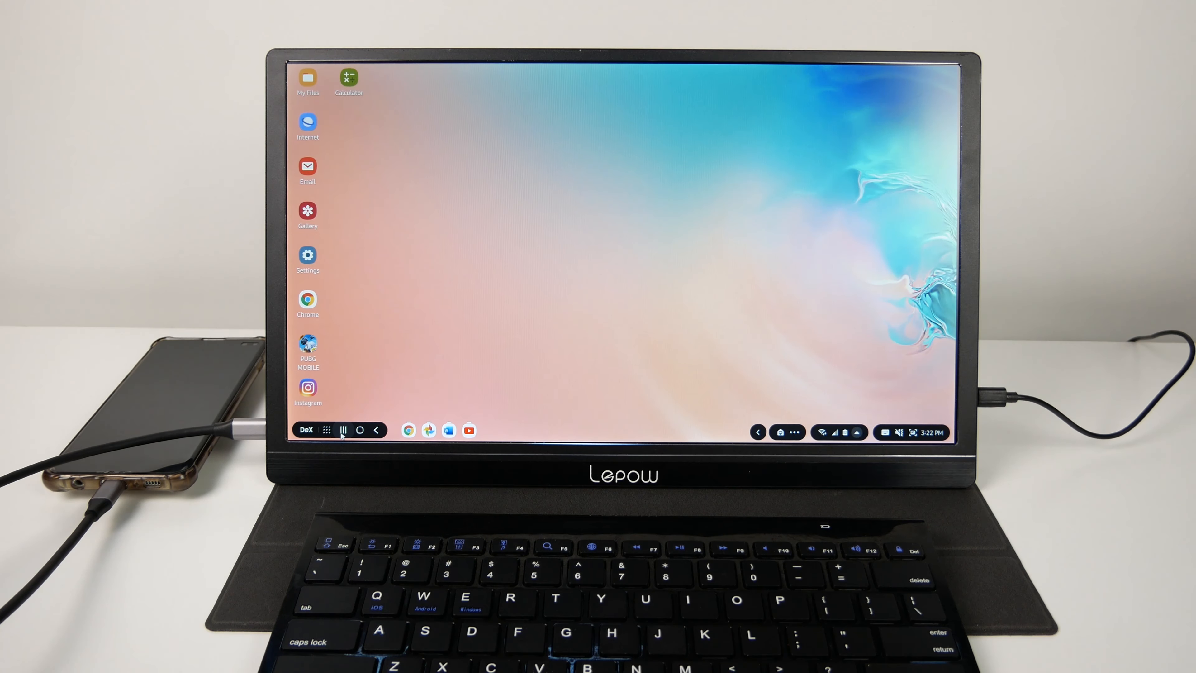
- Bring the Chrome window back full screen from the recent-apps overview
{"action": "left_click", "coordinate": [344, 430]}
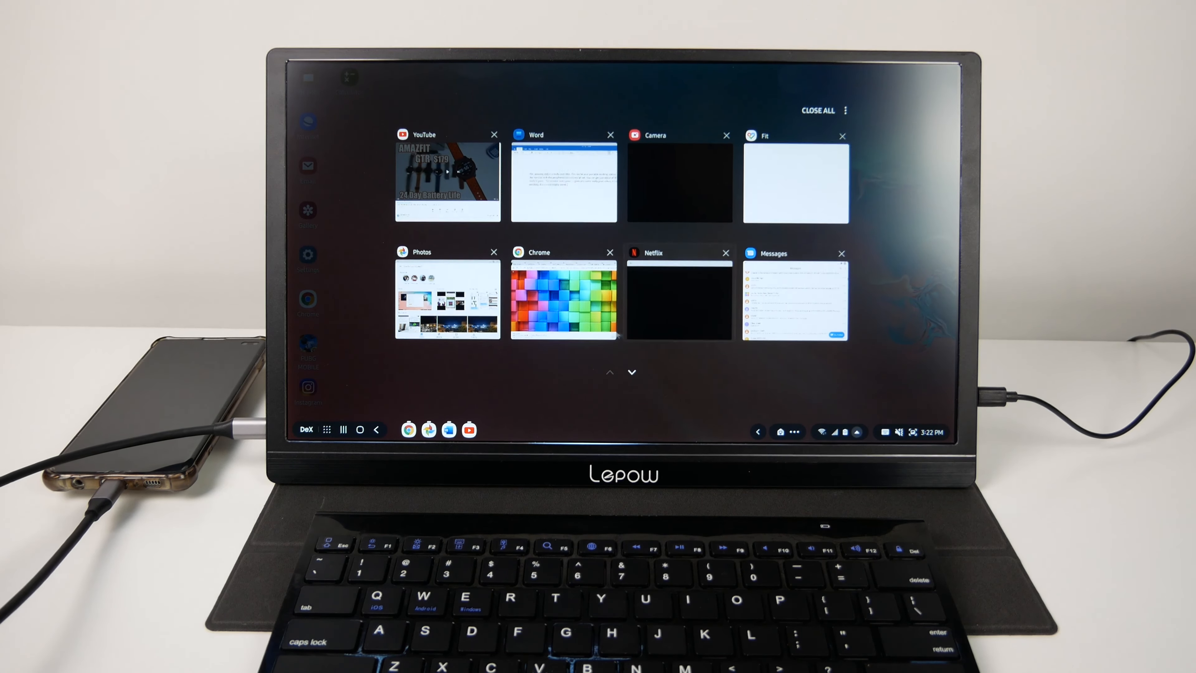
{"action": "left_click", "coordinate": [563, 299]}
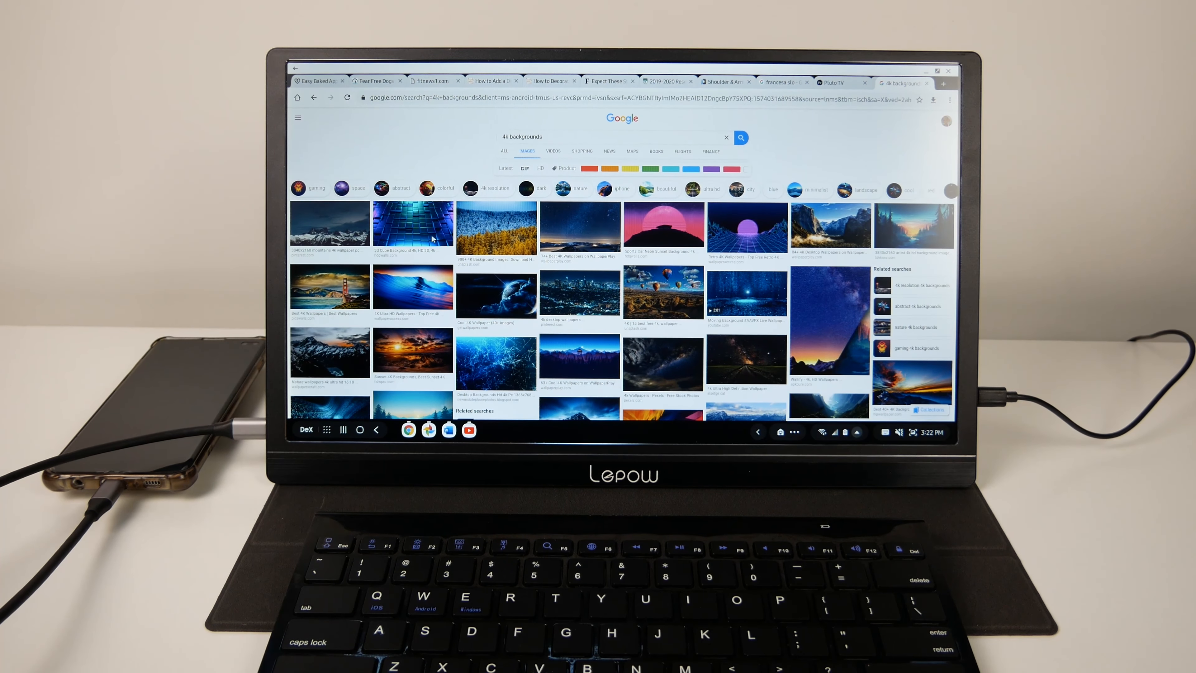
{"action": "left_click", "coordinate": [414, 224]}
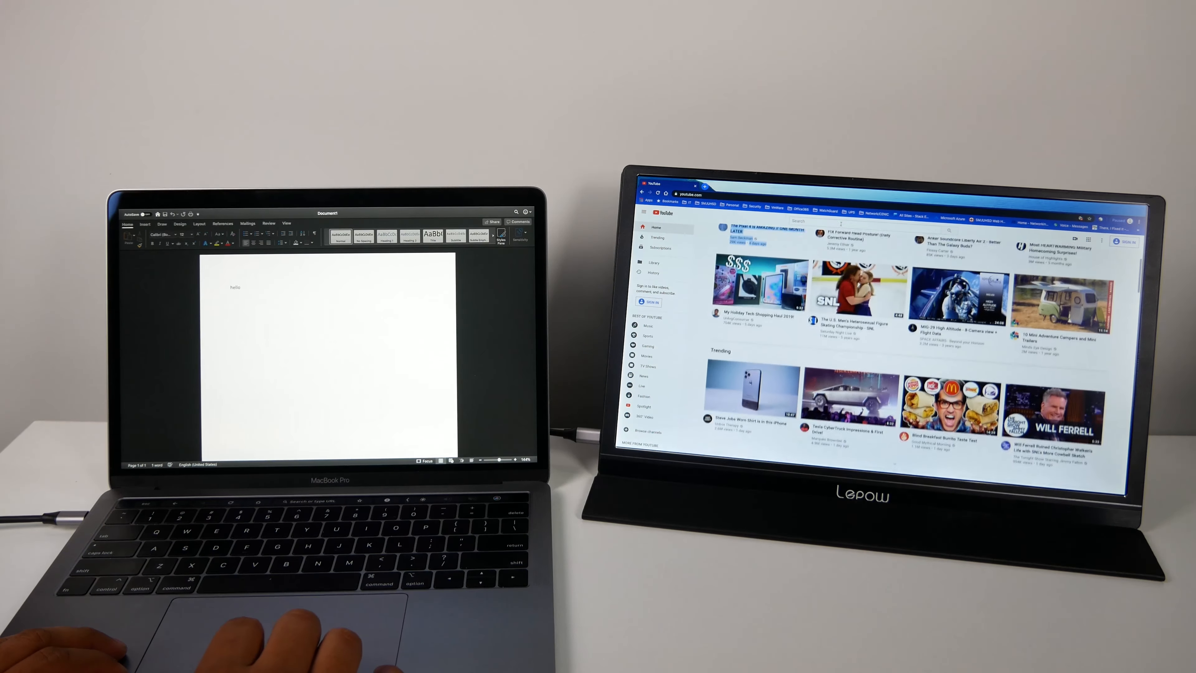
- Scroll the YouTube home page down to the Trending videos on the portable monitor
{"action": "scroll", "scroll_direction": "down", "scroll_amount": 3}
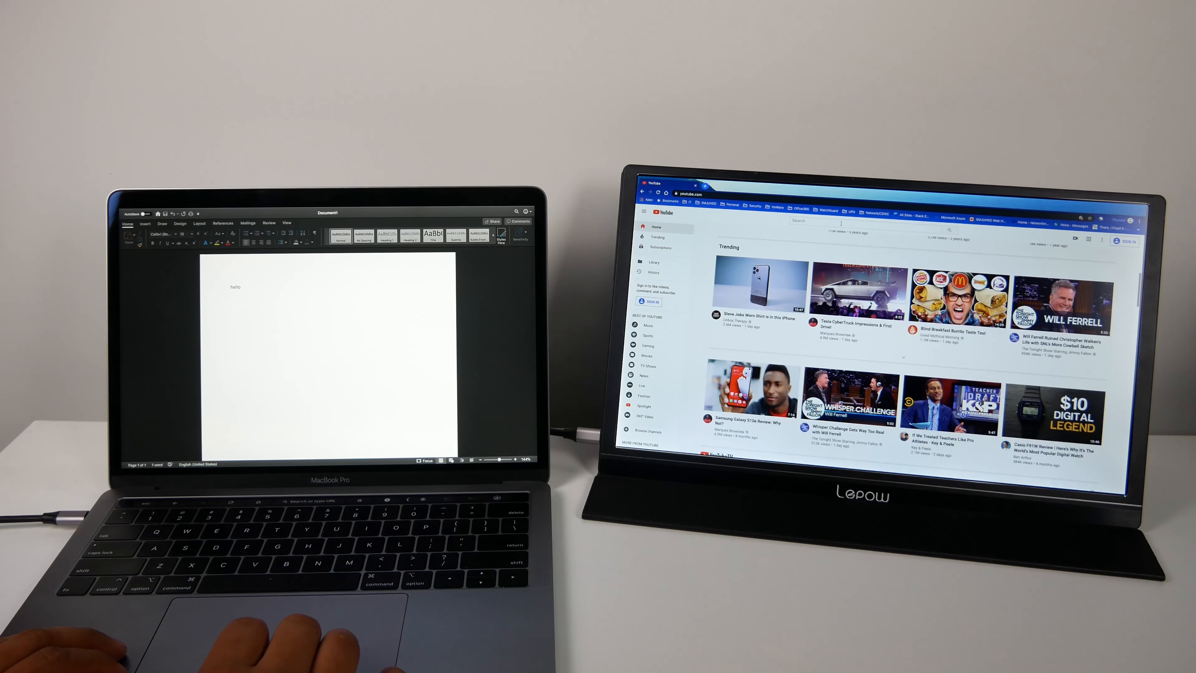